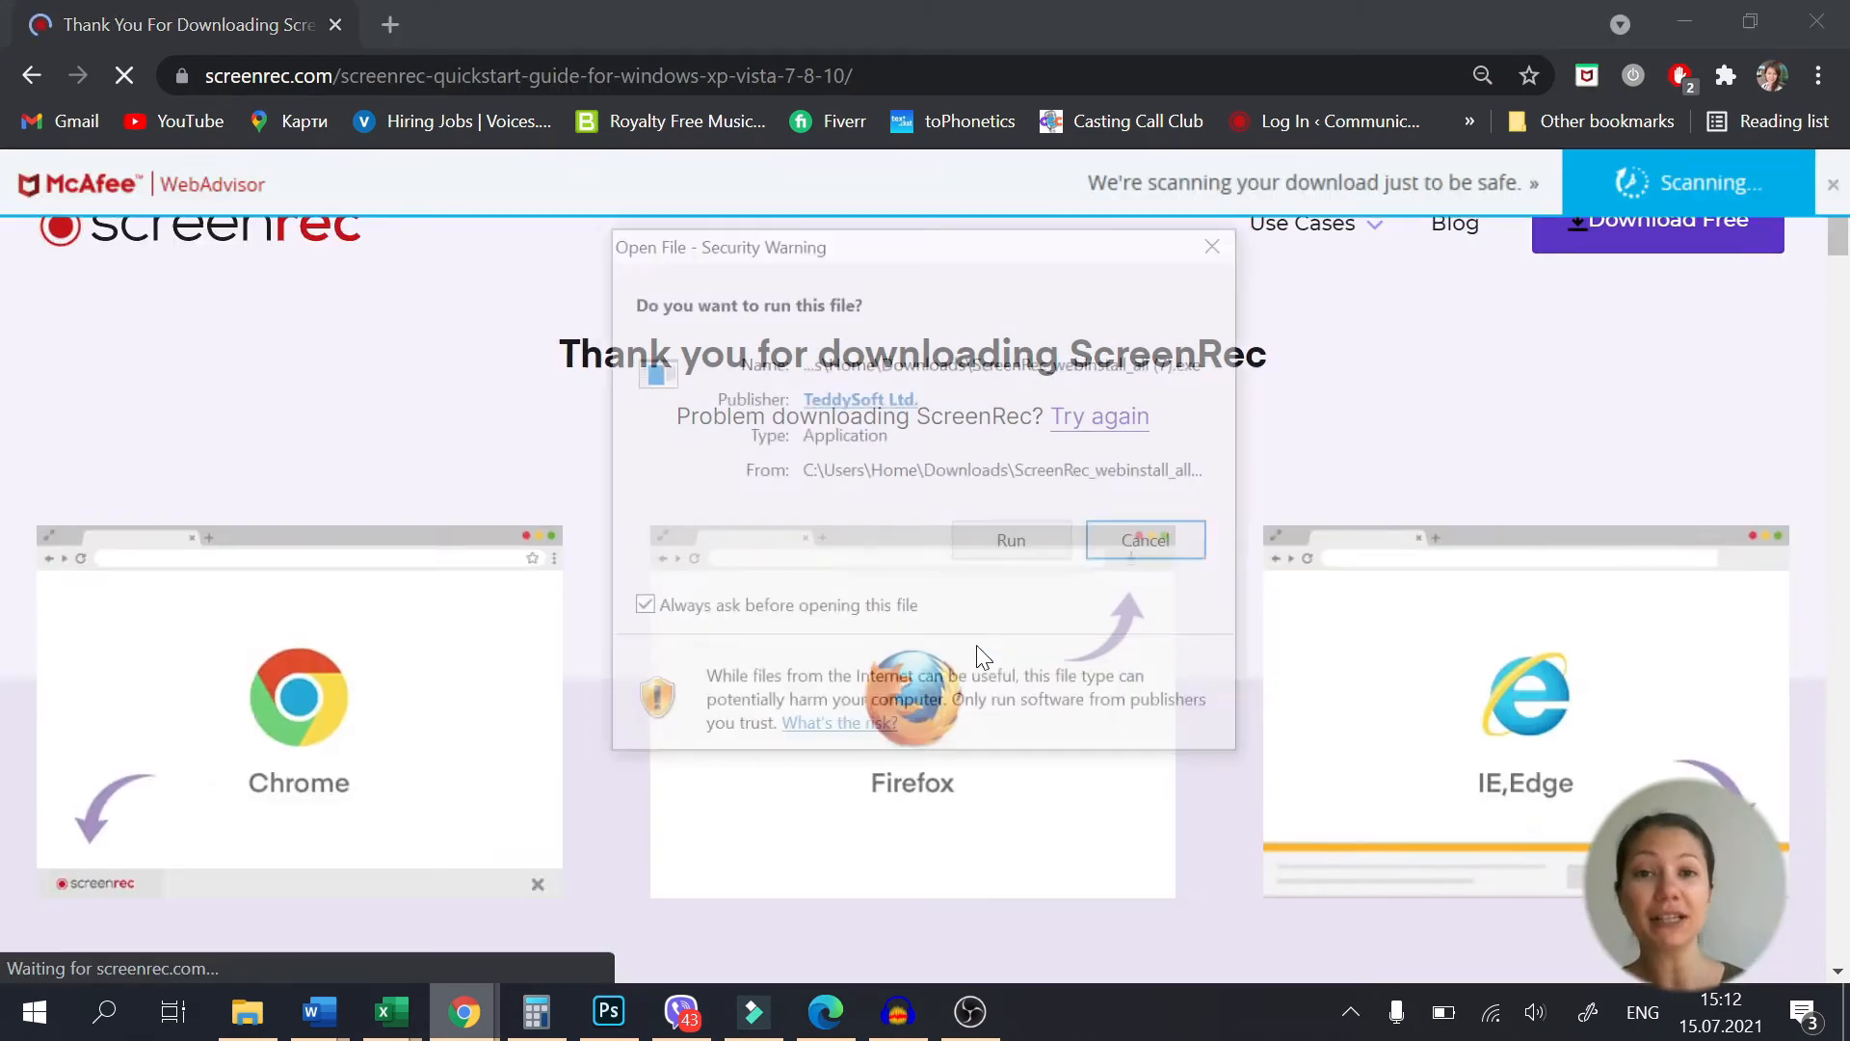
- Run the downloaded ScreenRec installer past the Open File security warning
click(1007, 539)
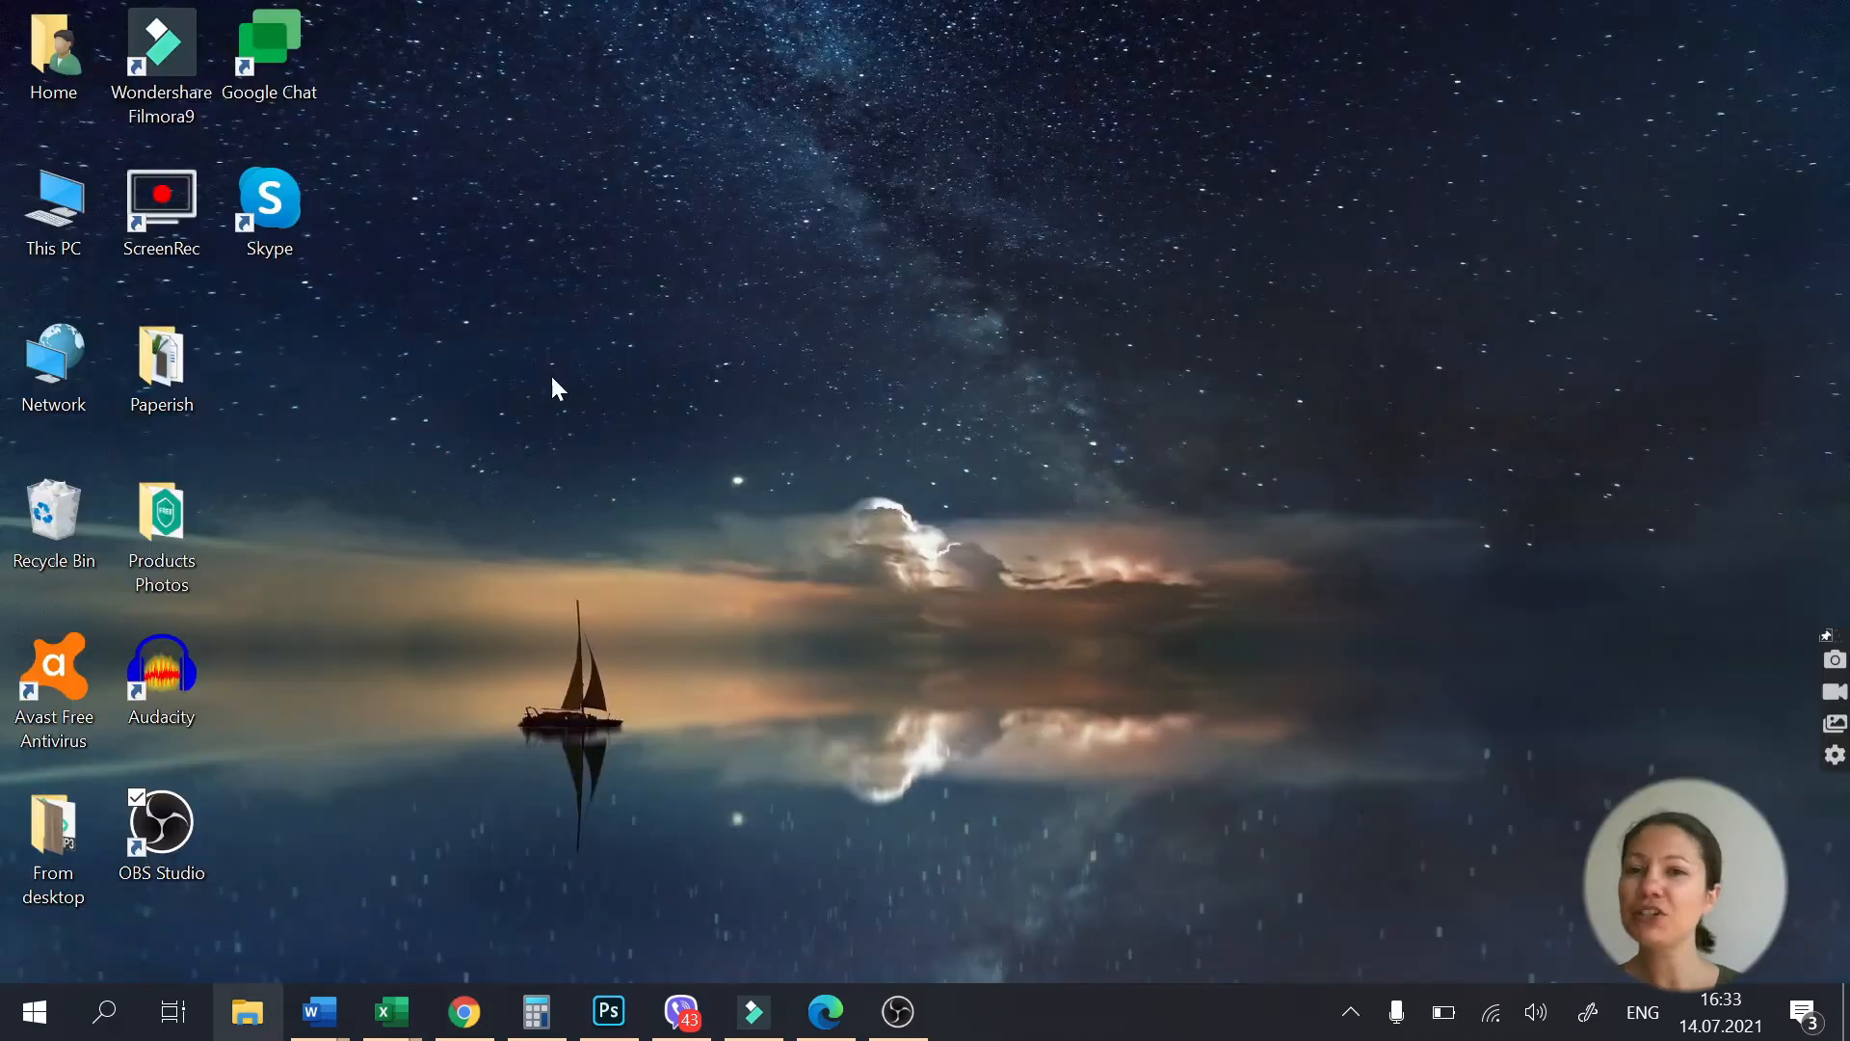
- Launch ScreenRec from the desktop, check the Microphone dropdown and toggle Record system audio on
double_click(160, 210)
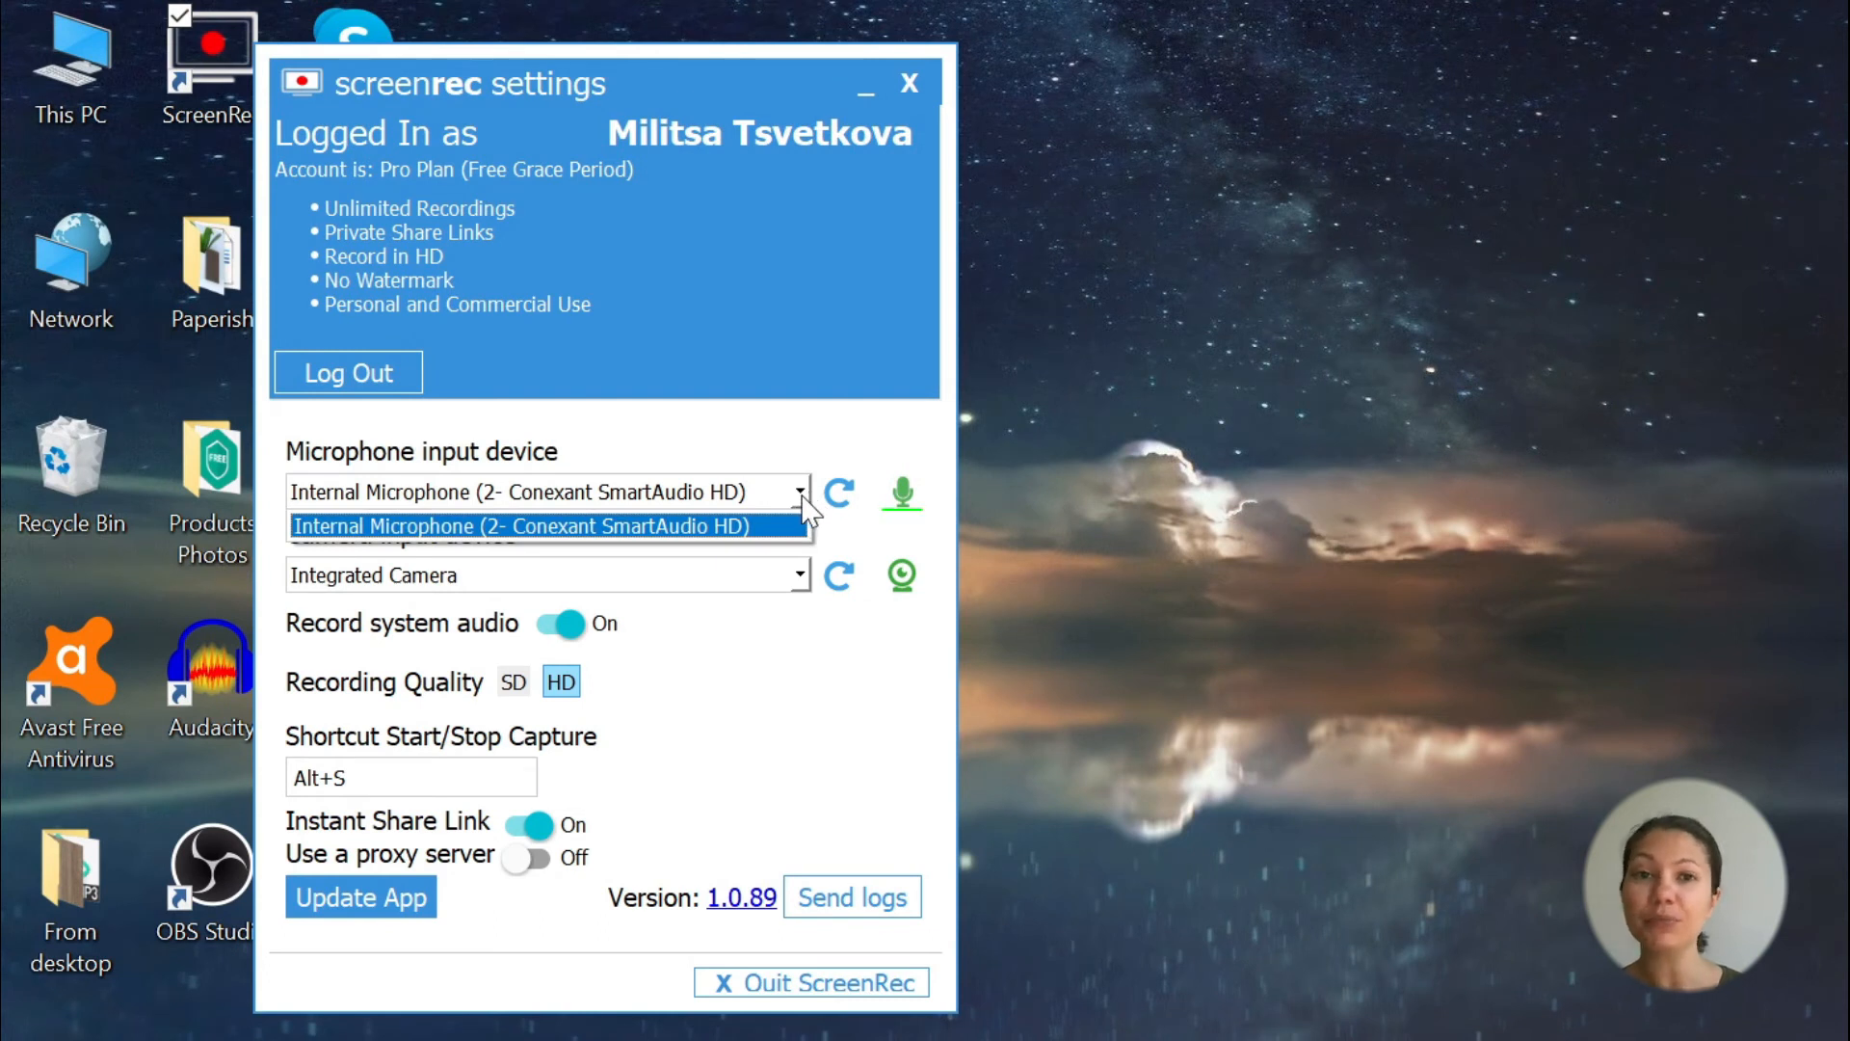
click(543, 524)
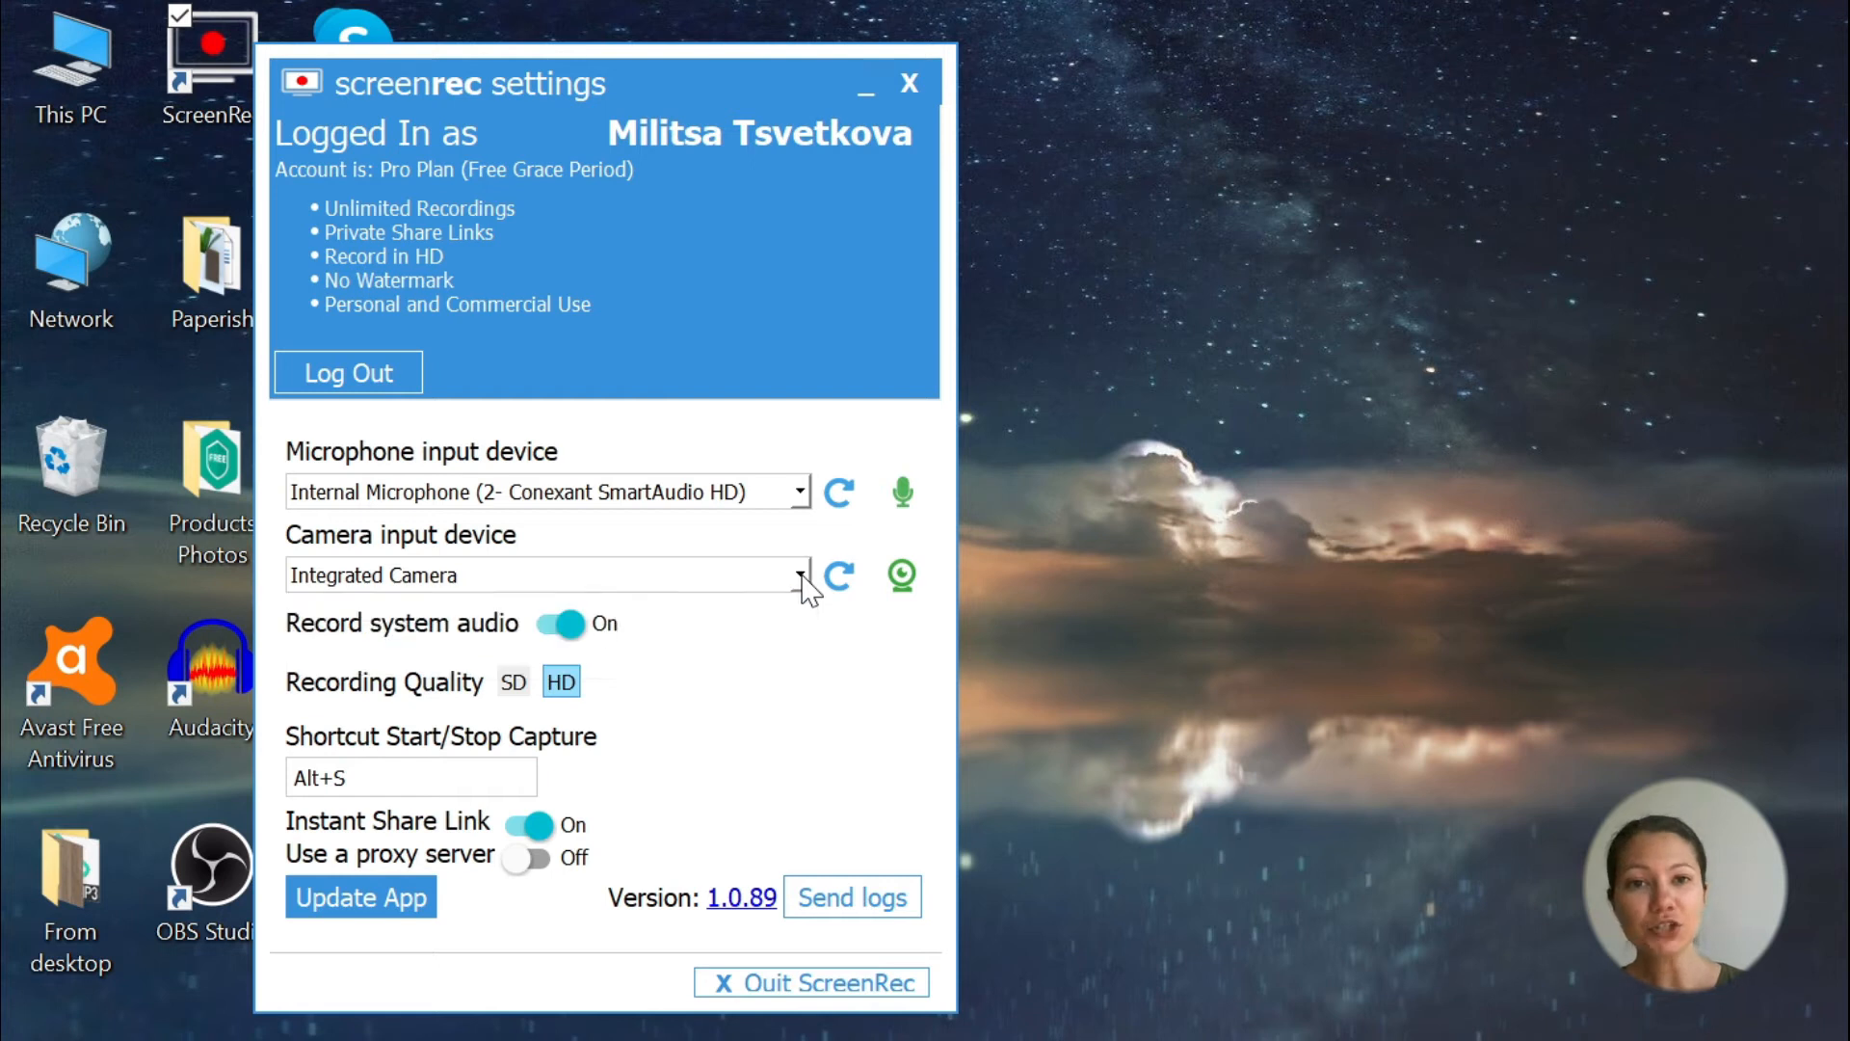
mouse_move(572, 647)
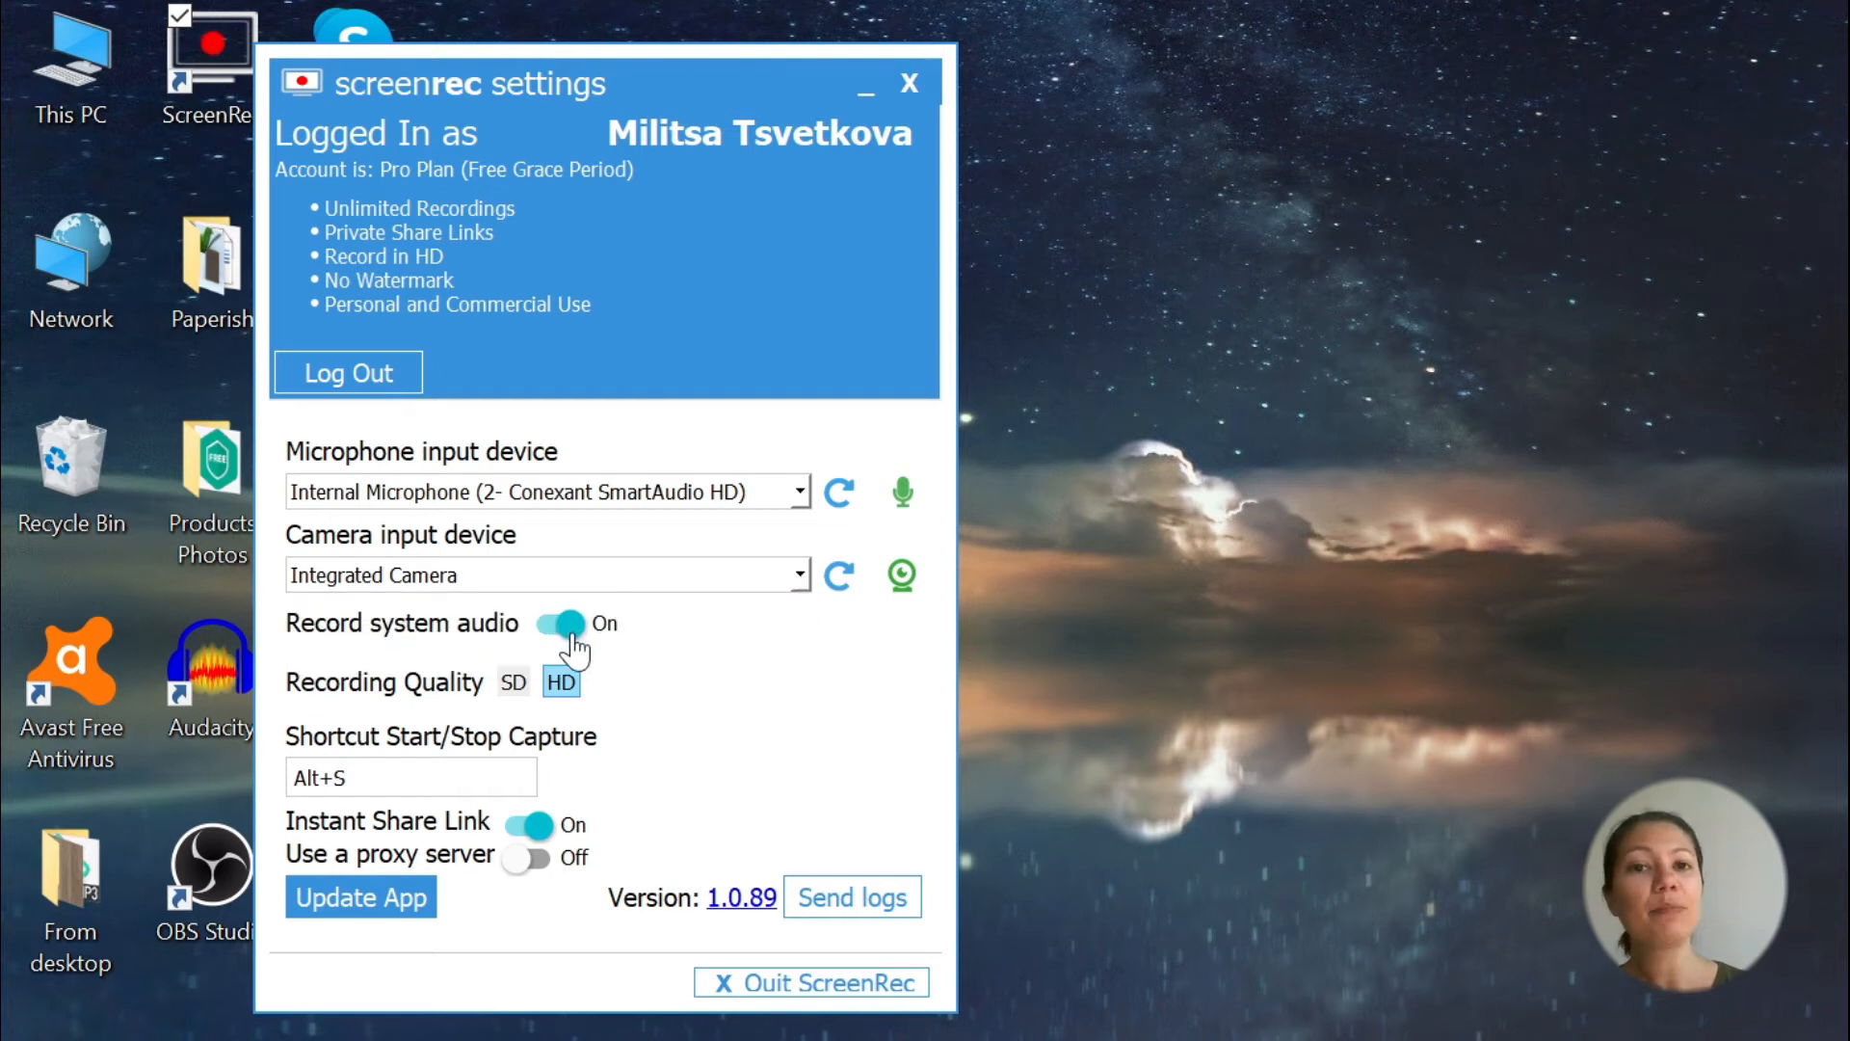
click(908, 83)
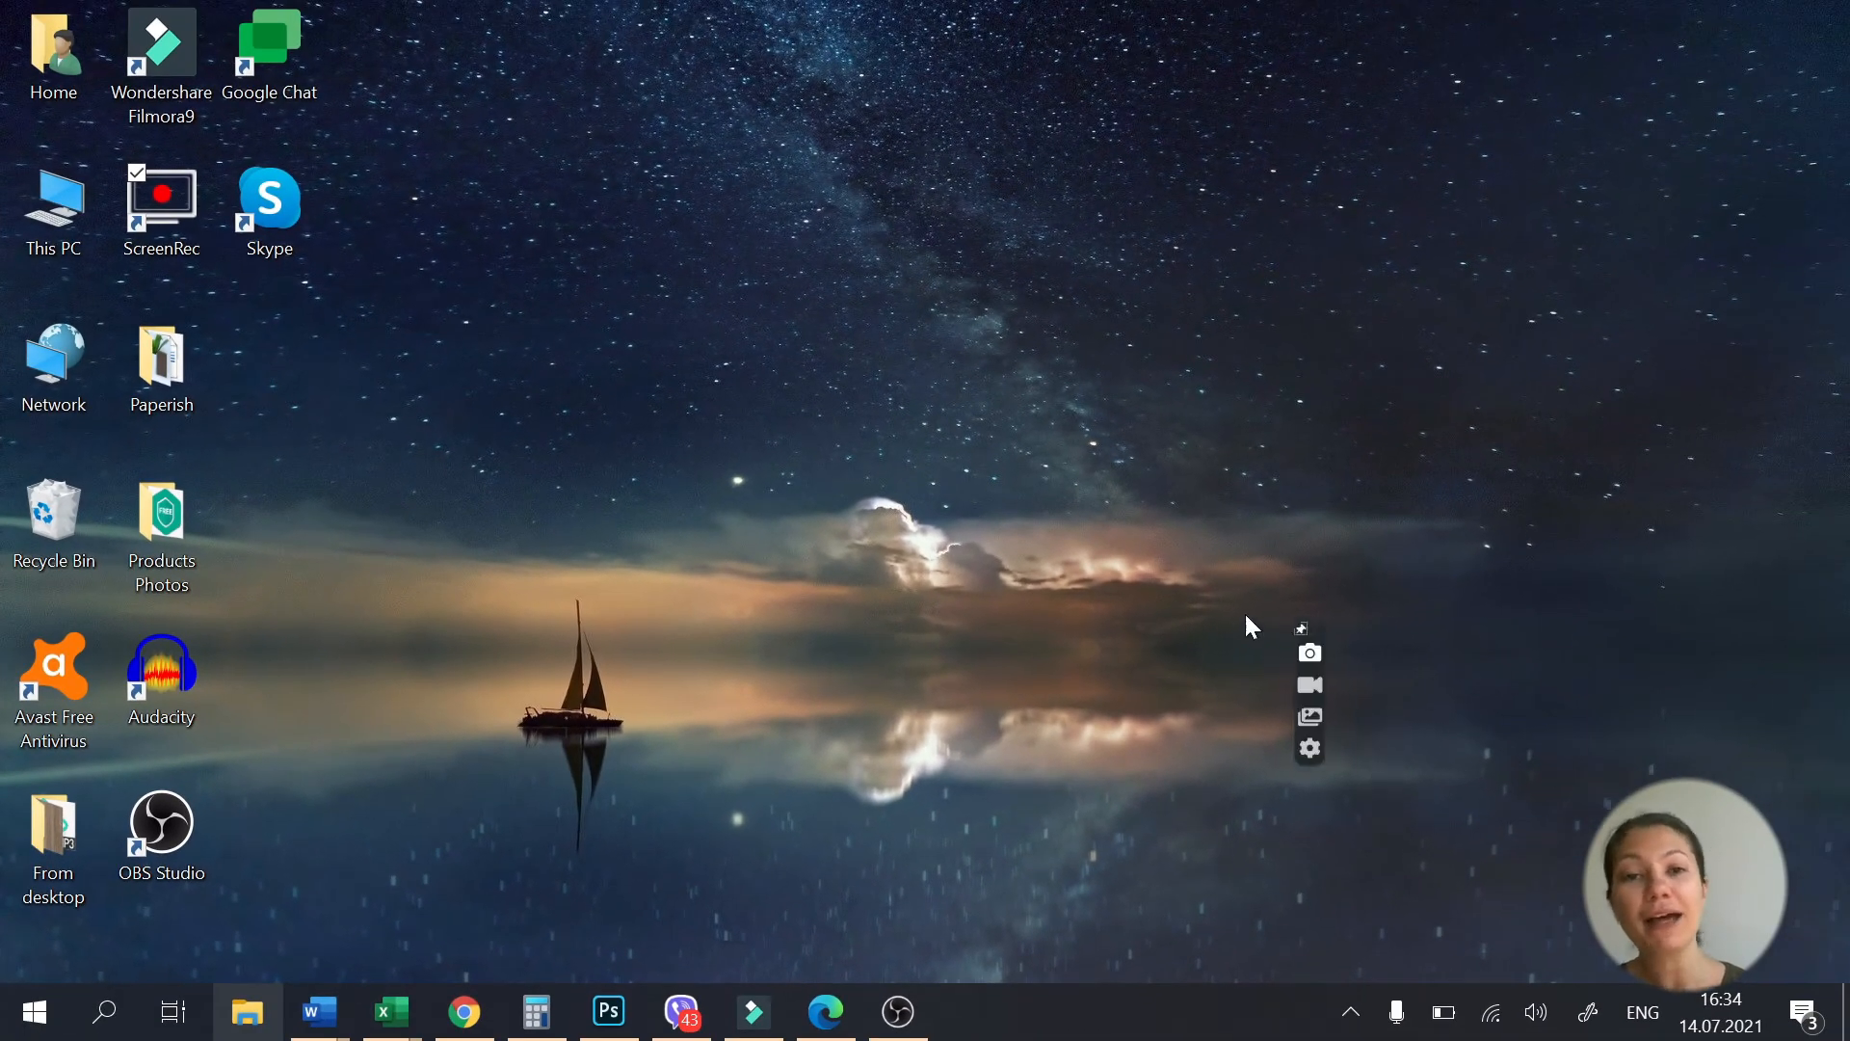
mouse_move(1480, 875)
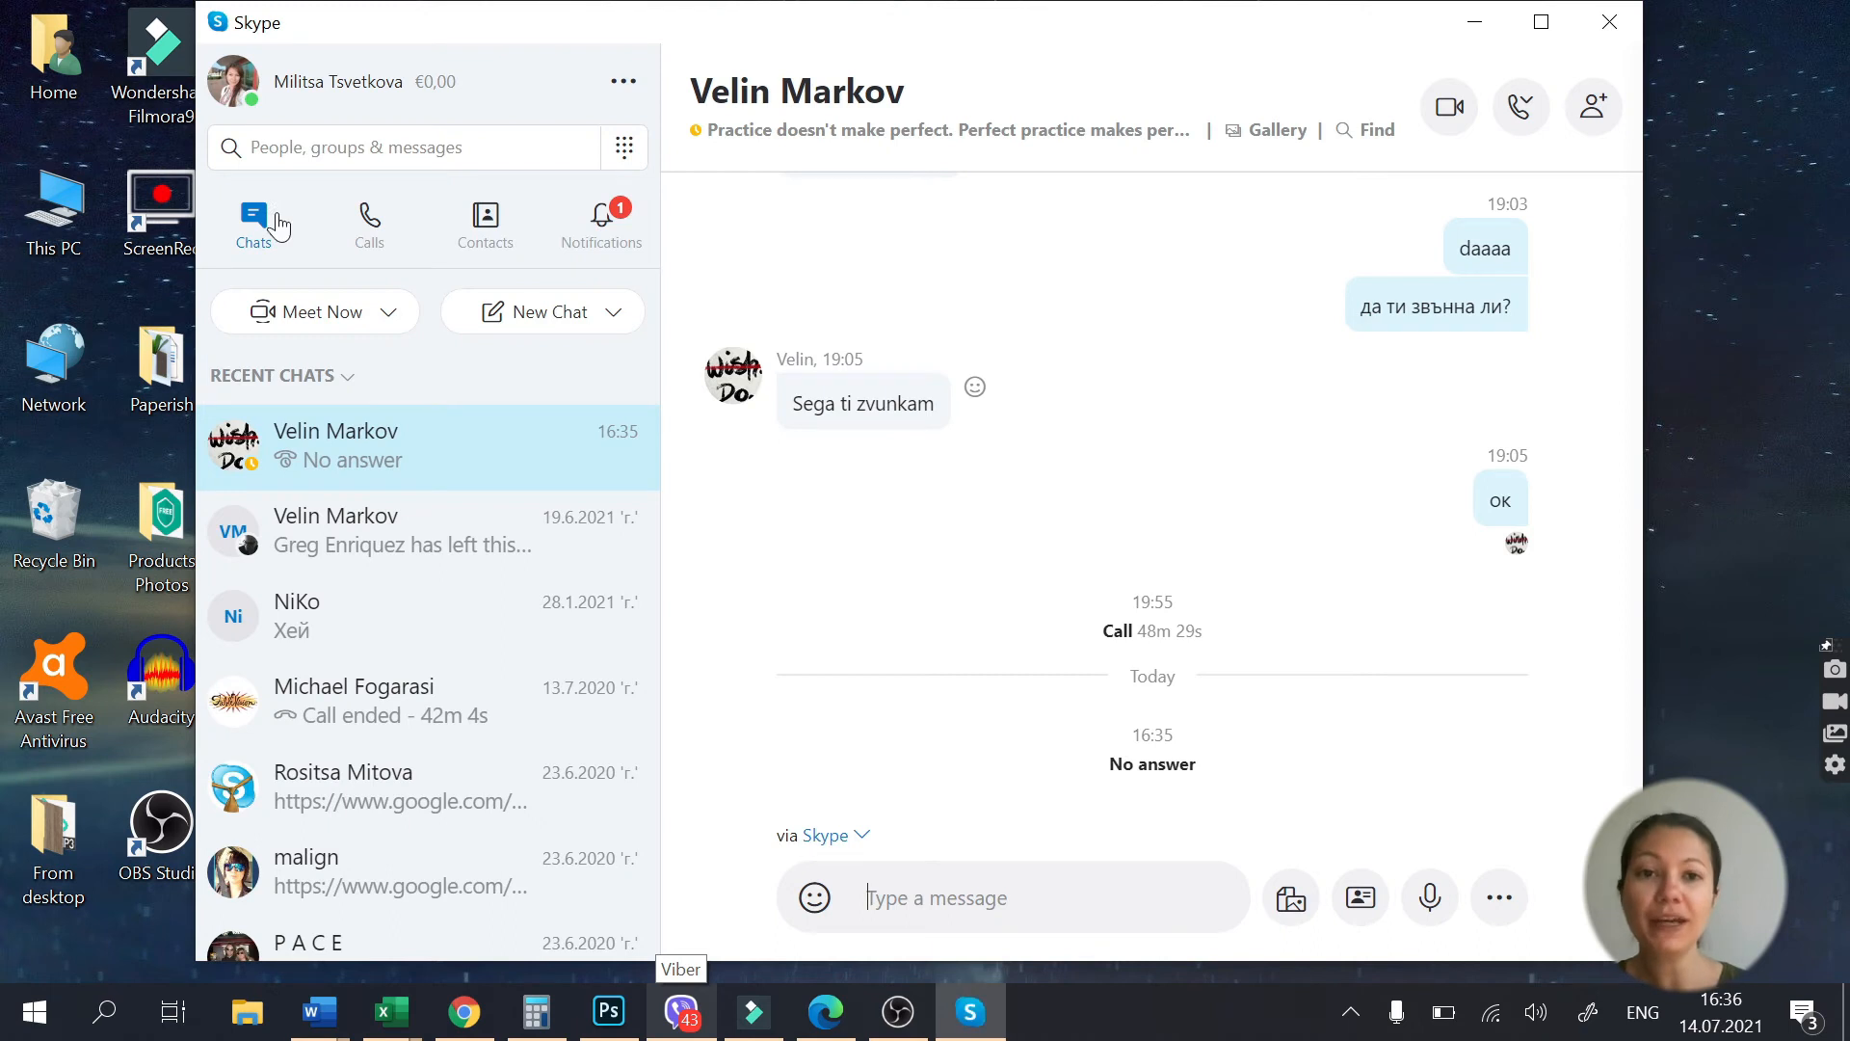
- Start ScreenRec capture with Alt+S and place a free Skype call from the recent chat's calling options
click(1521, 108)
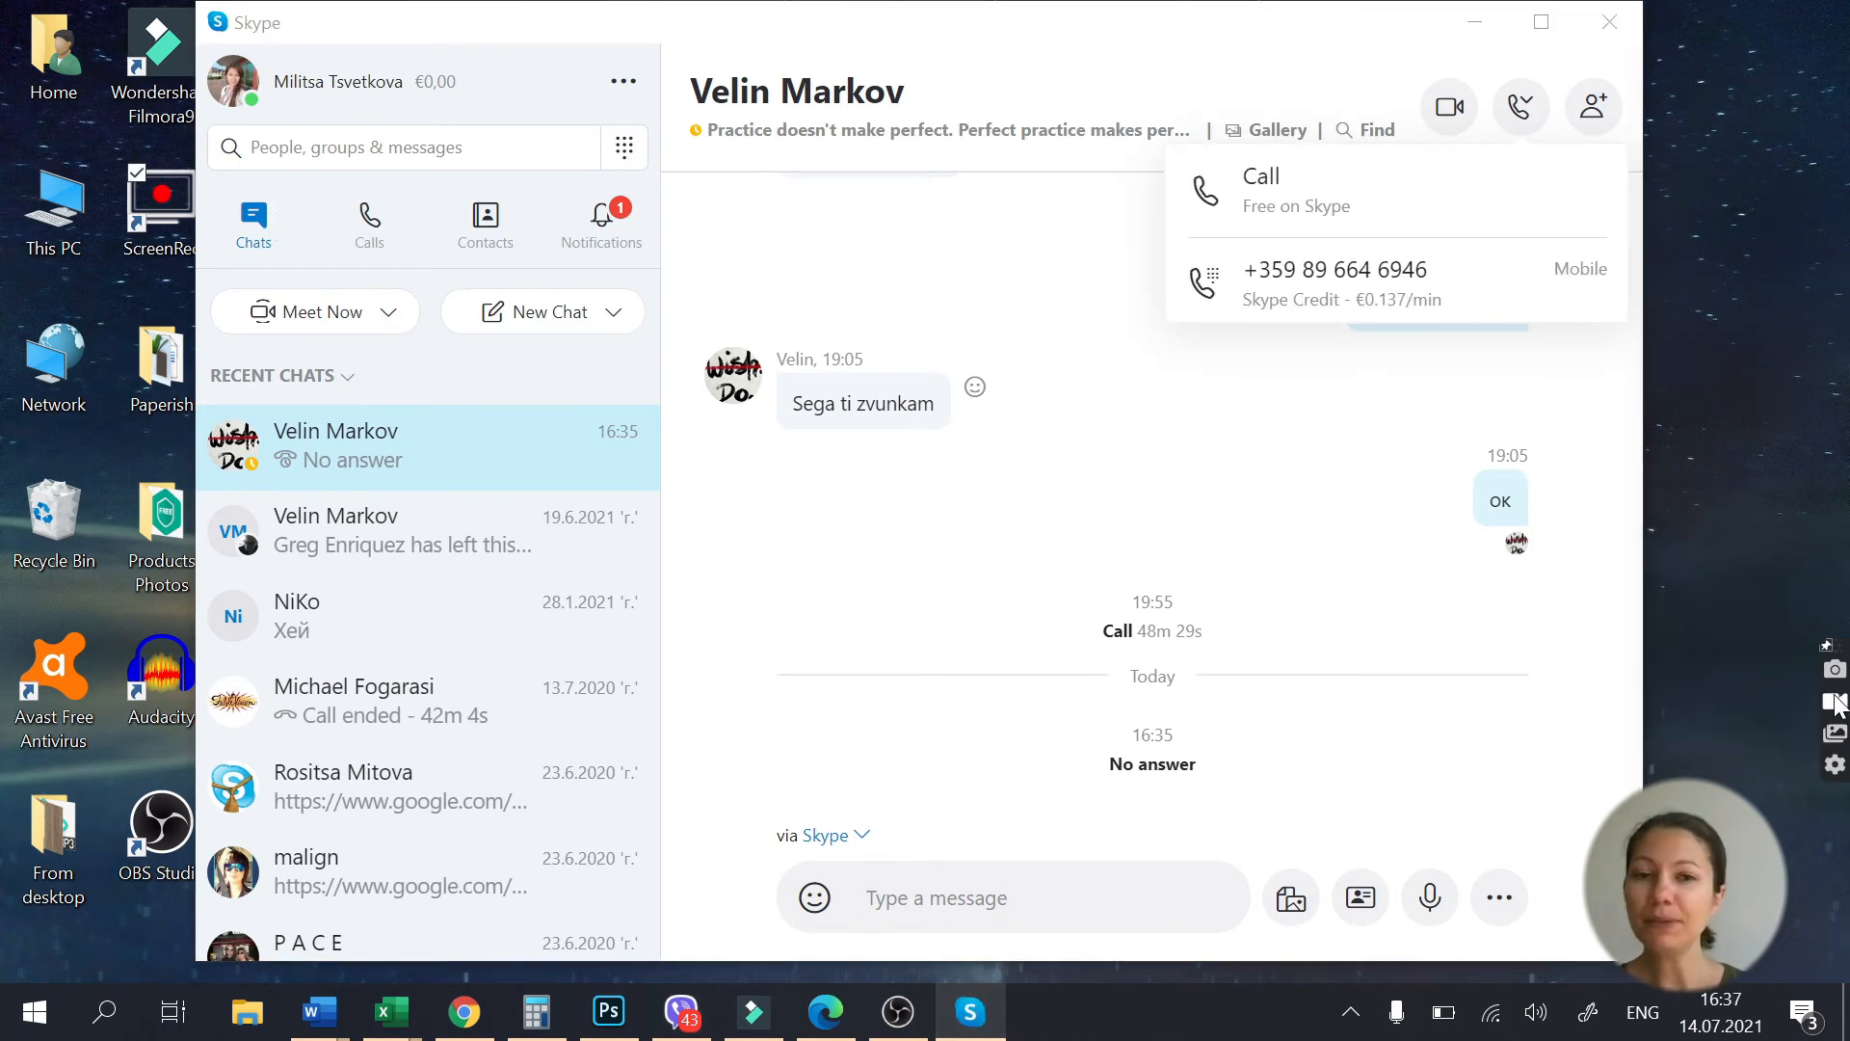
click(1832, 703)
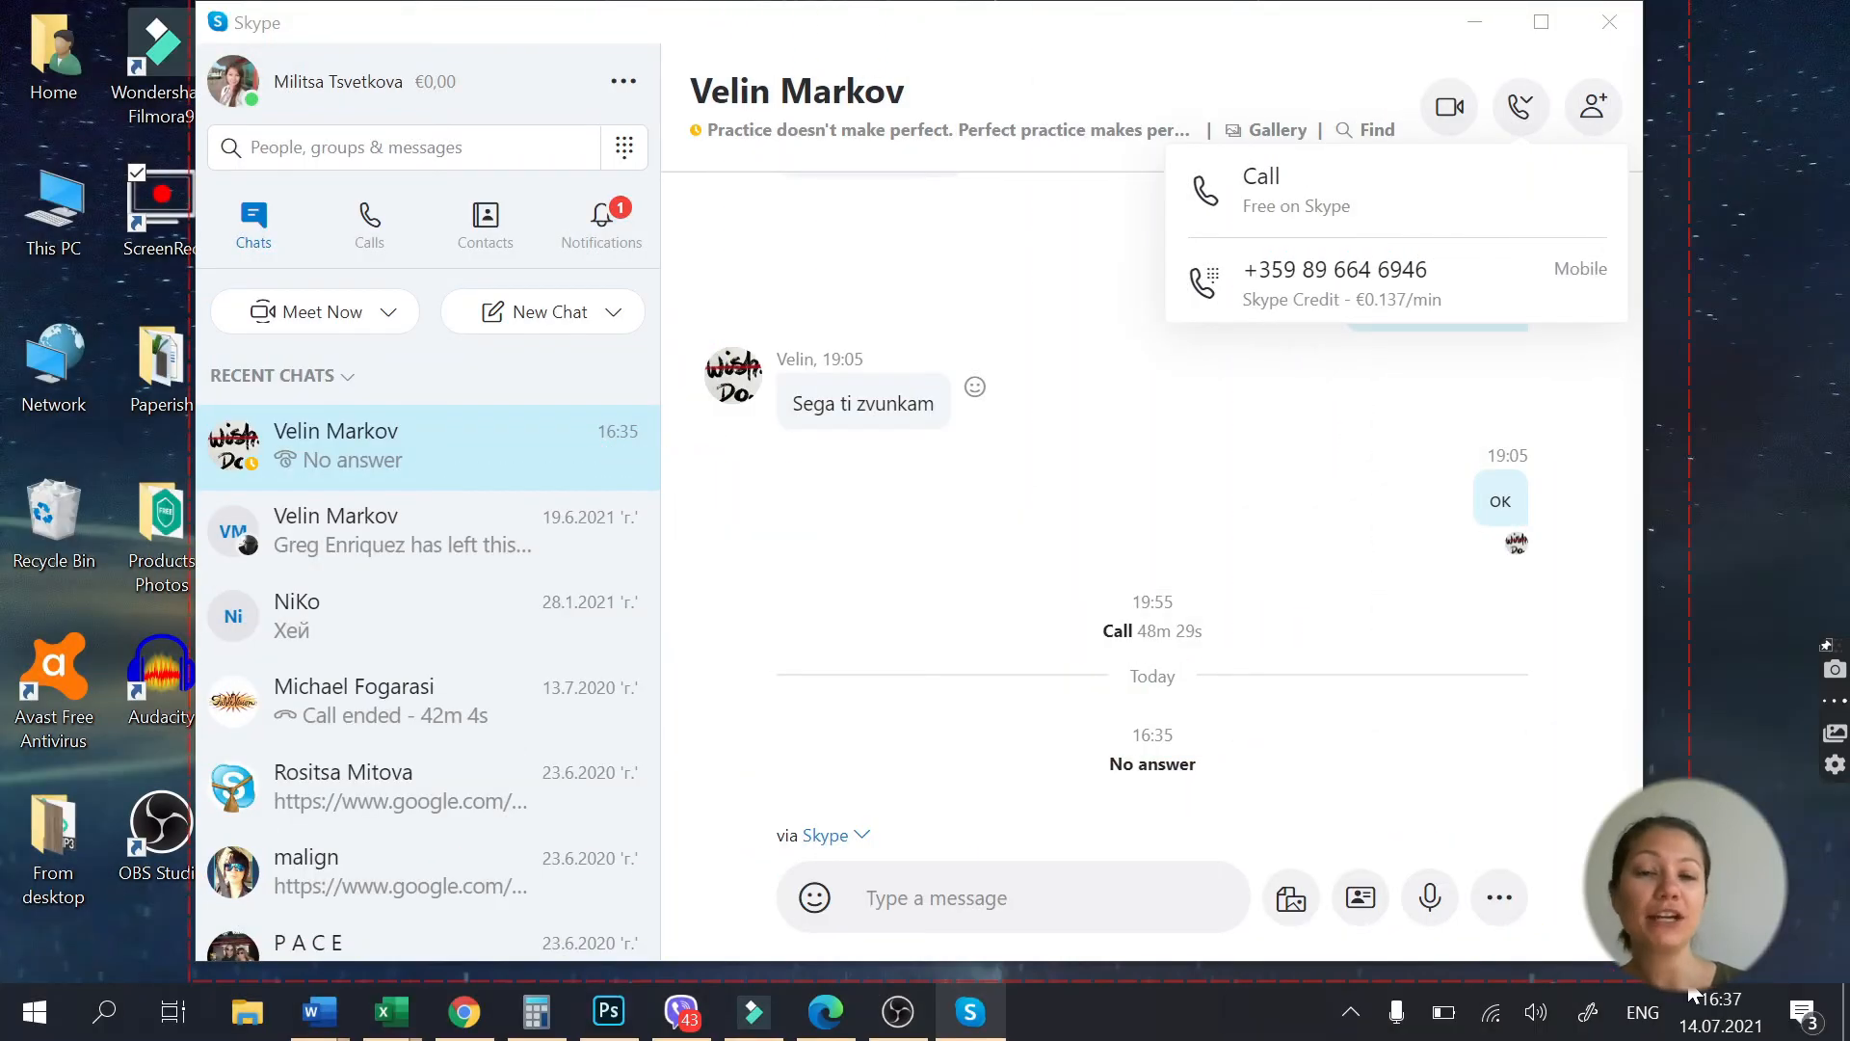
key(alt+s)
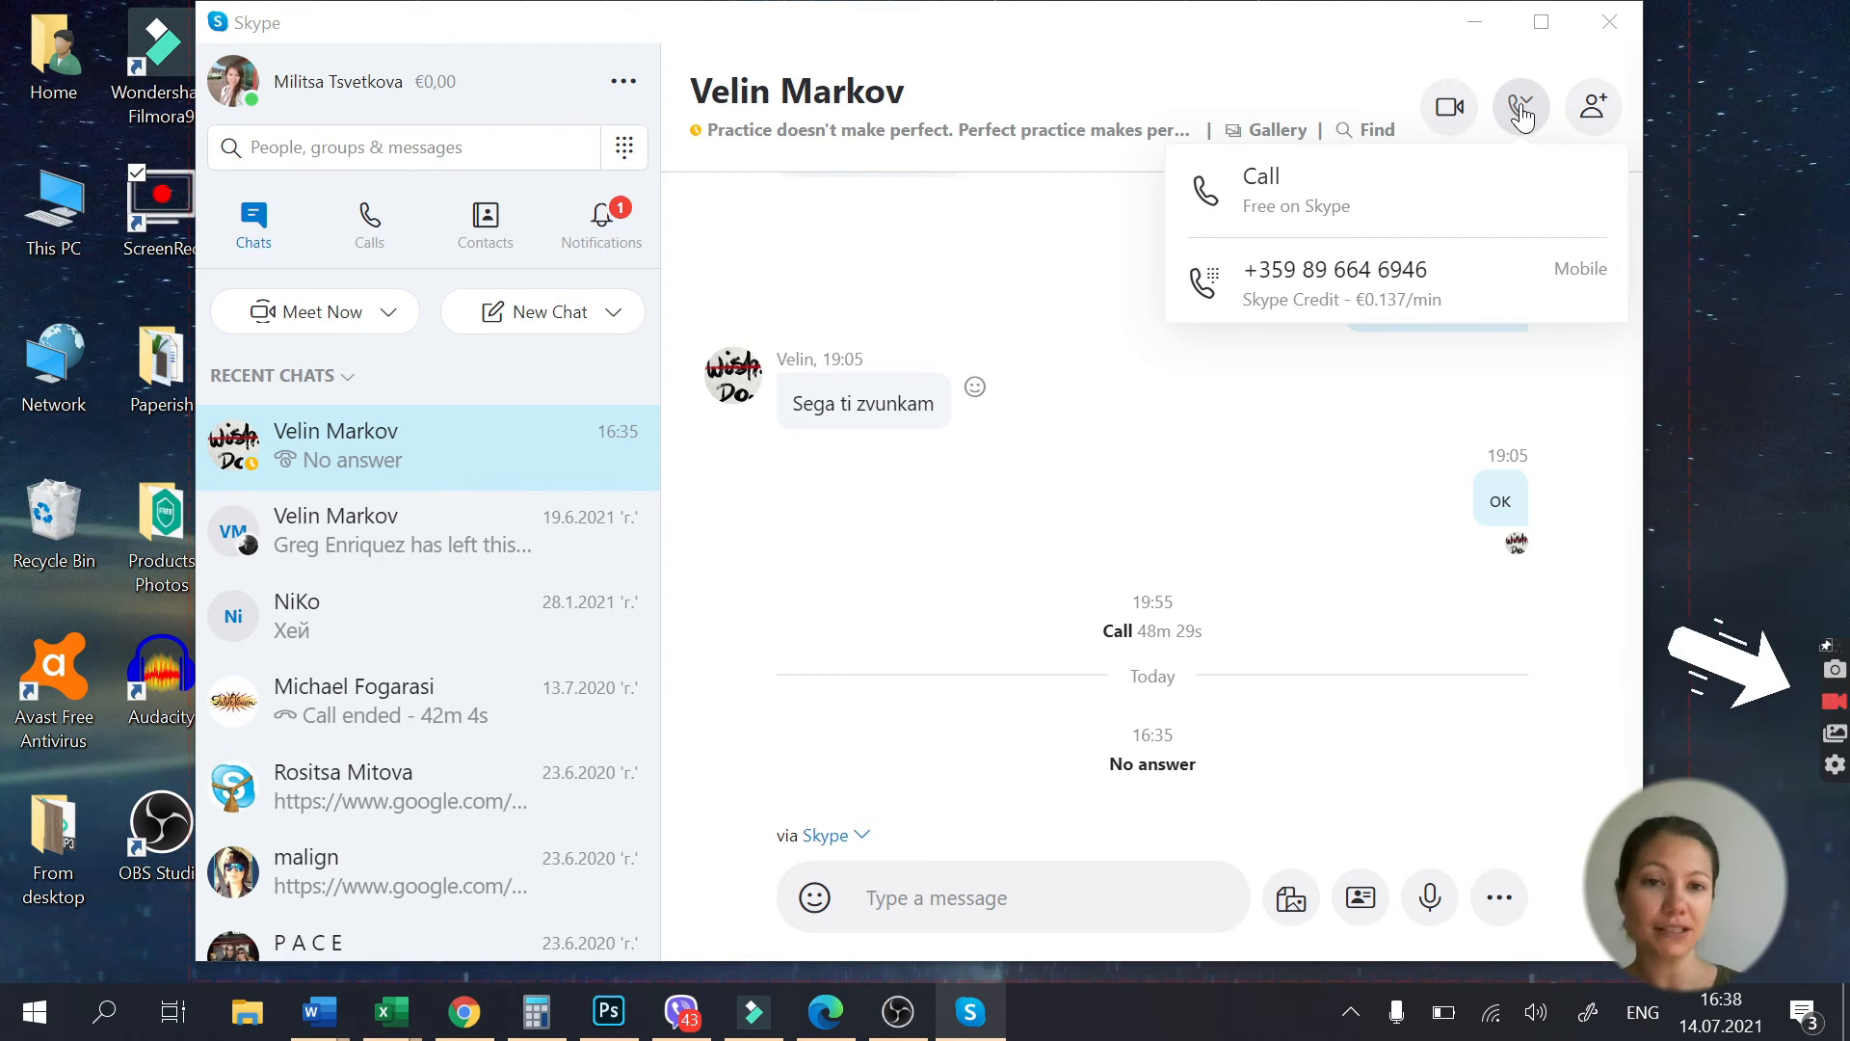
mouse_move(1397, 204)
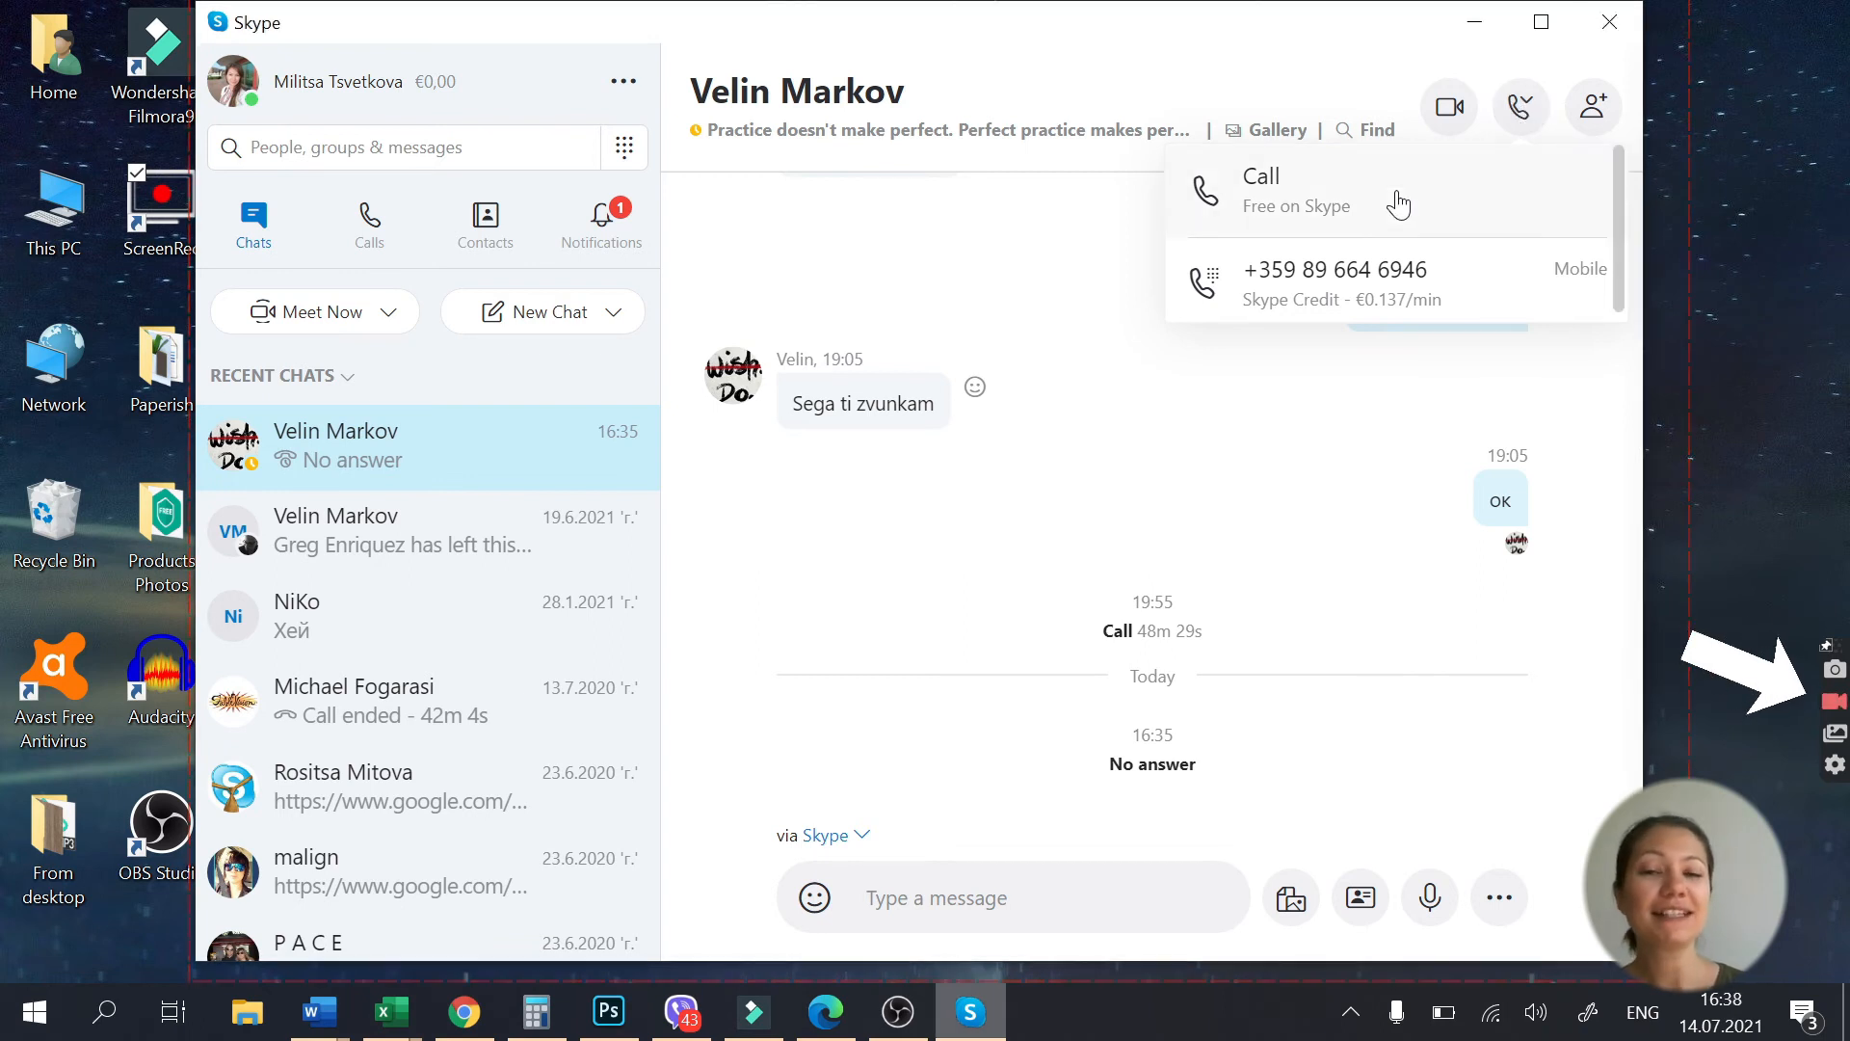
click(1260, 190)
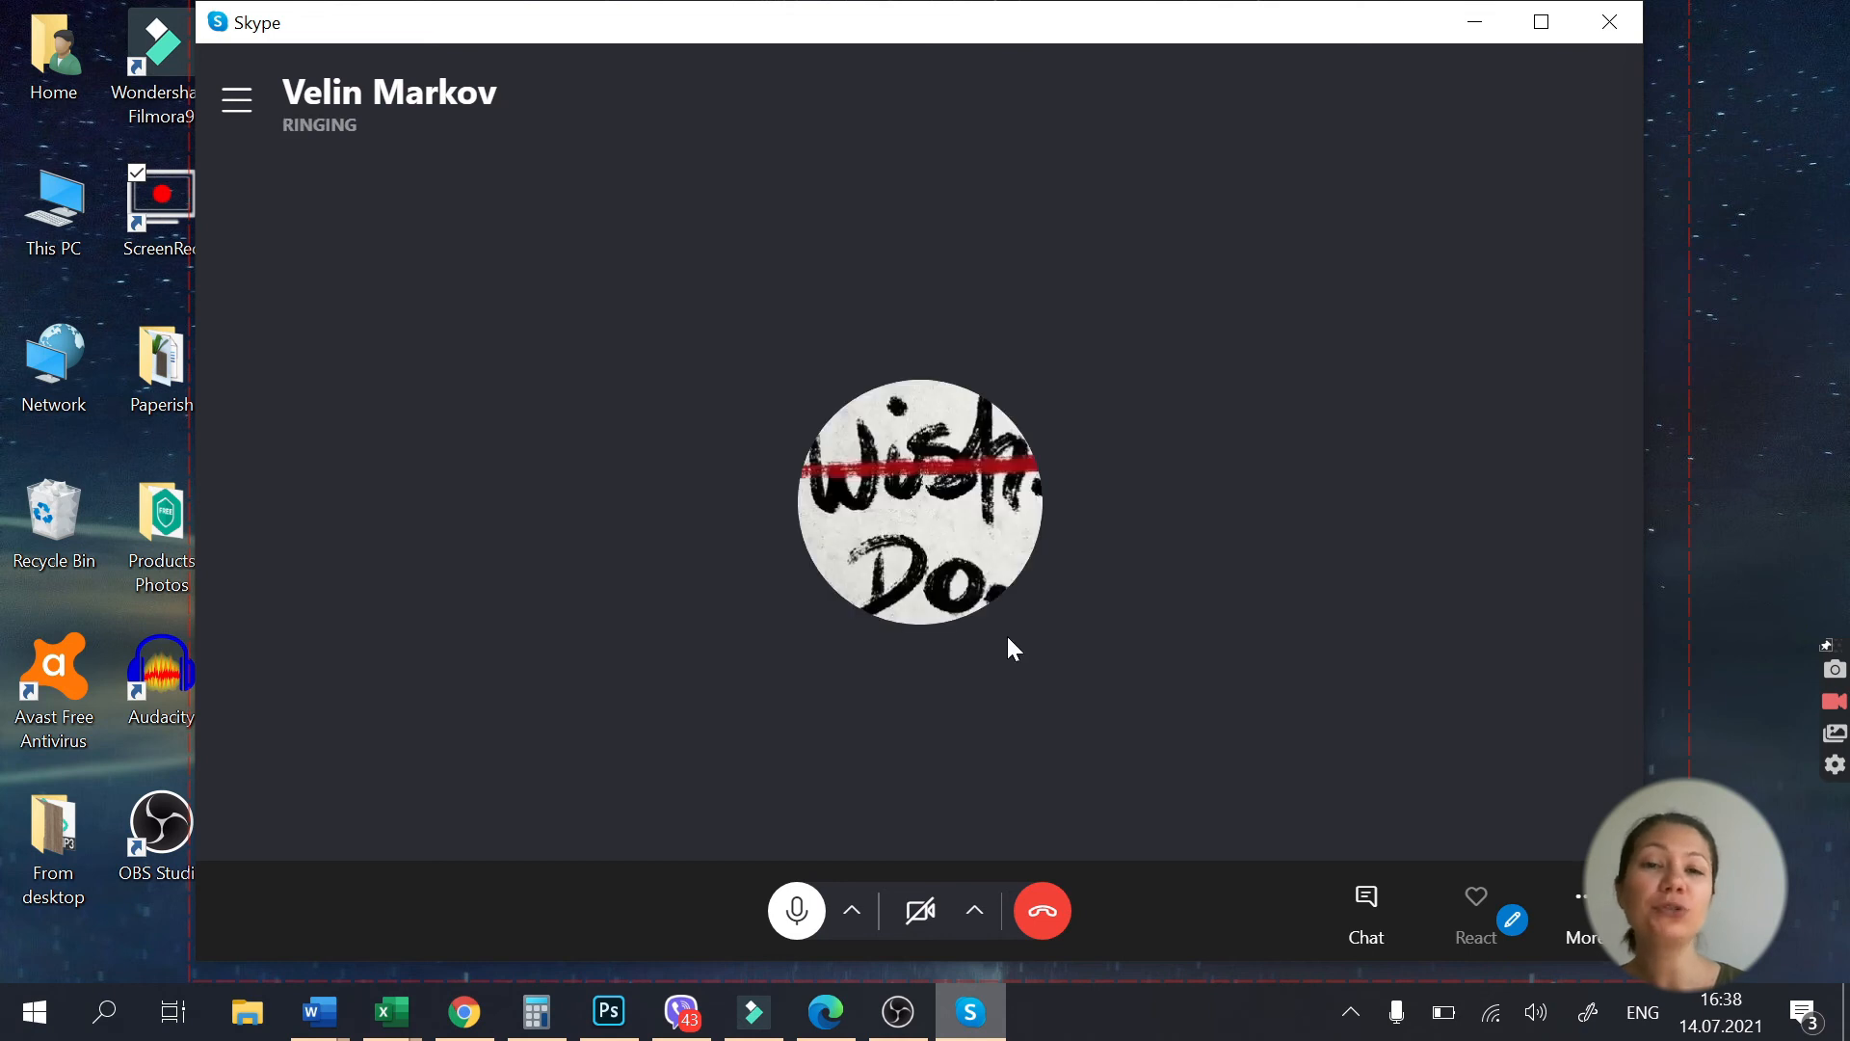
mouse_move(1043, 909)
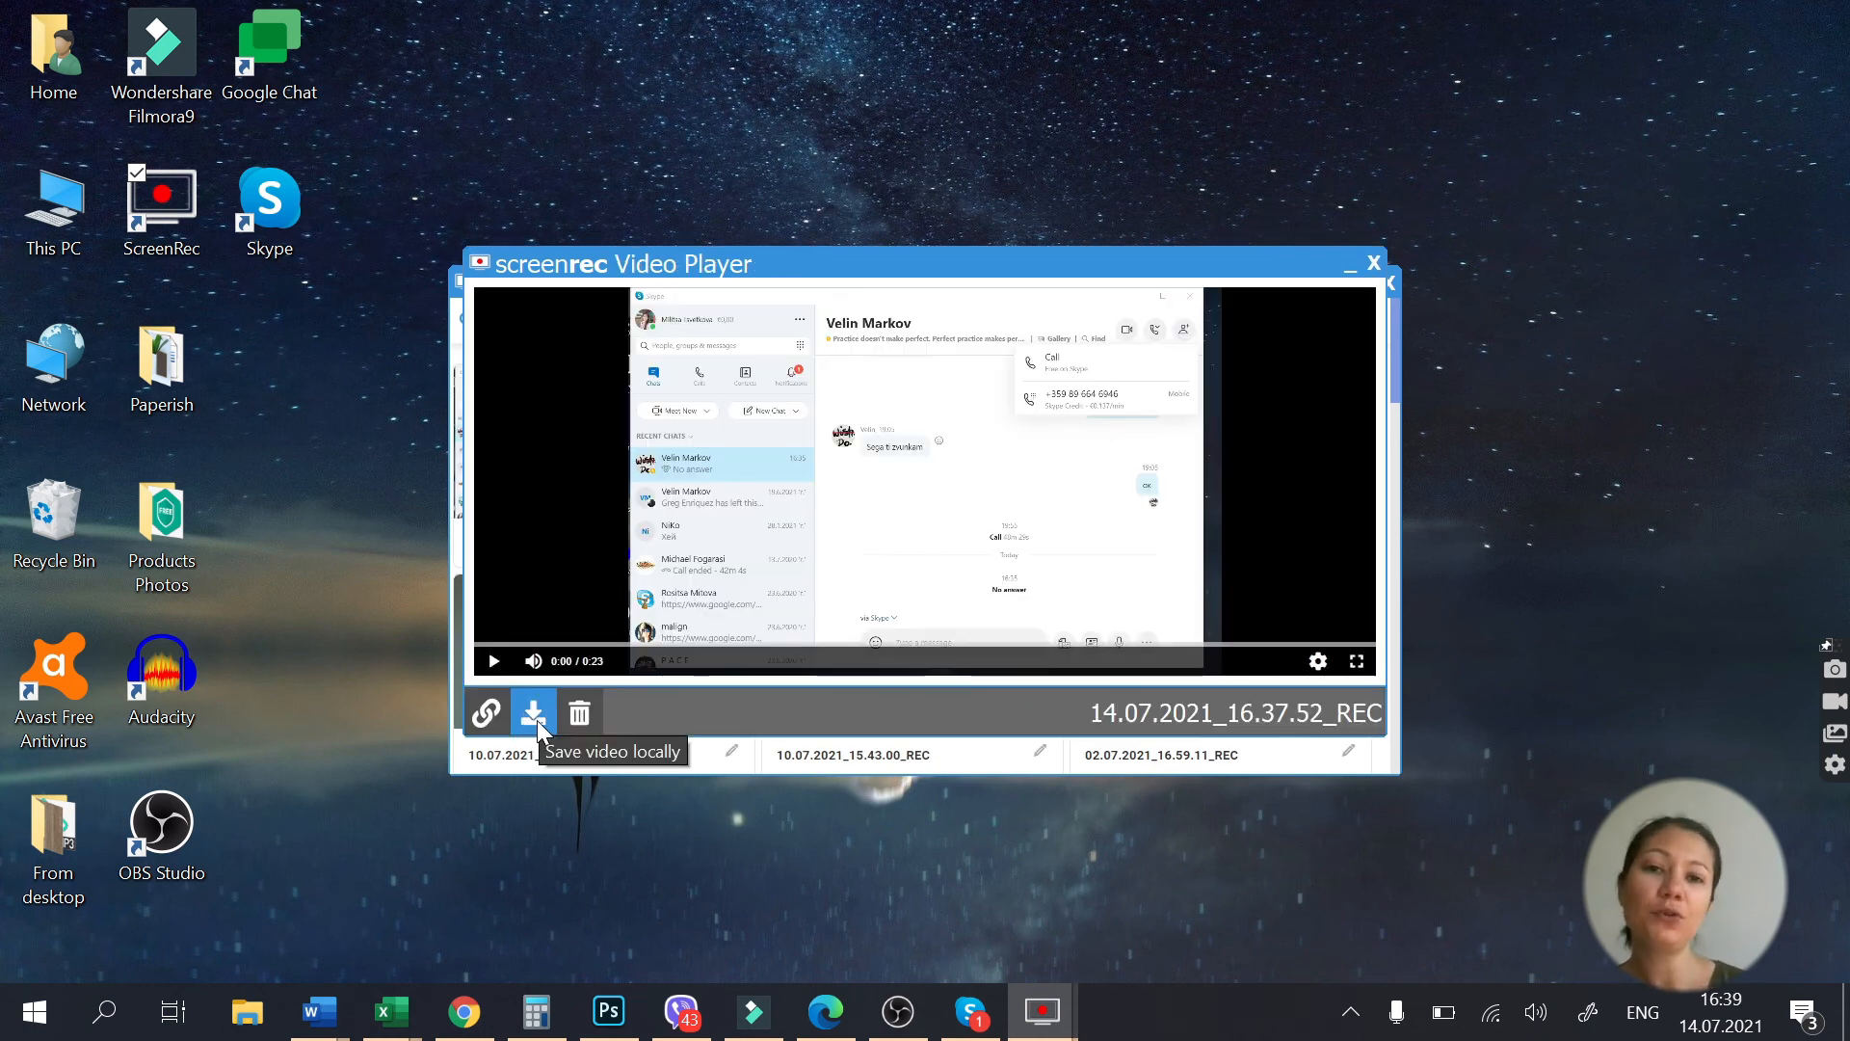
mouse_move(485, 711)
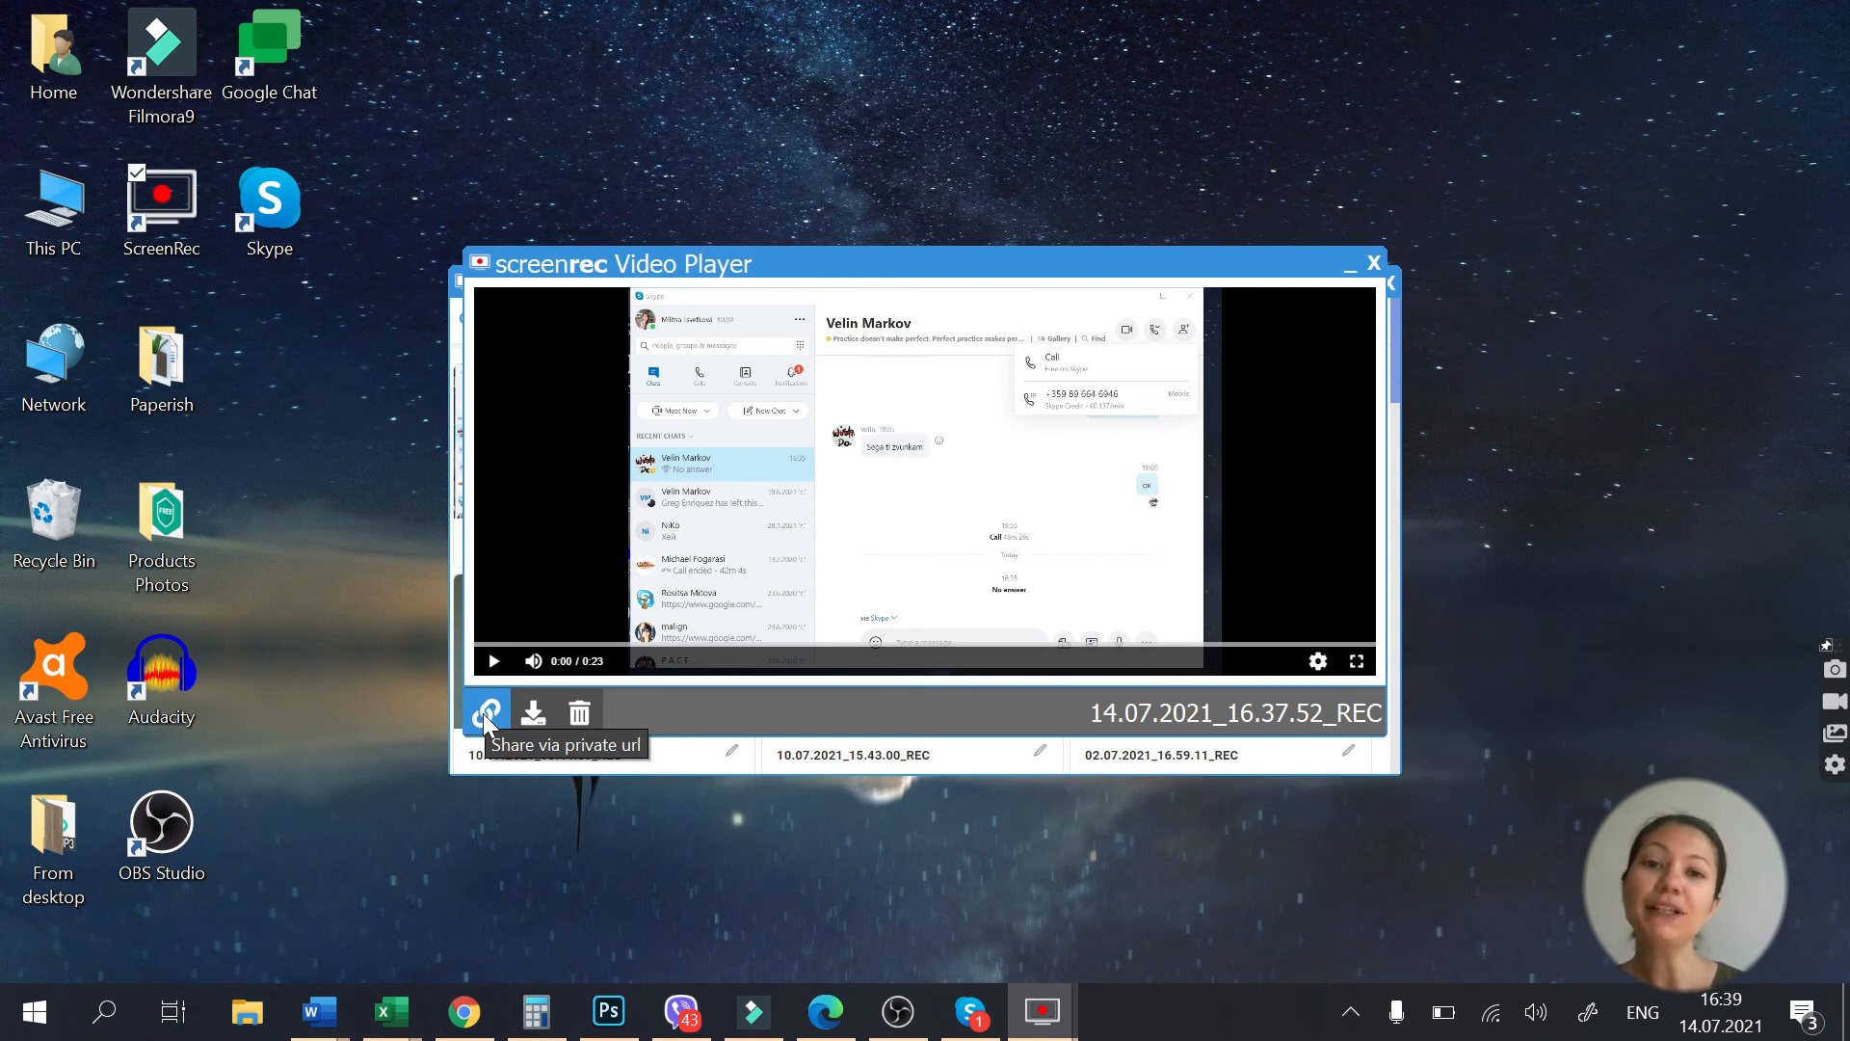
mouse_move(638, 877)
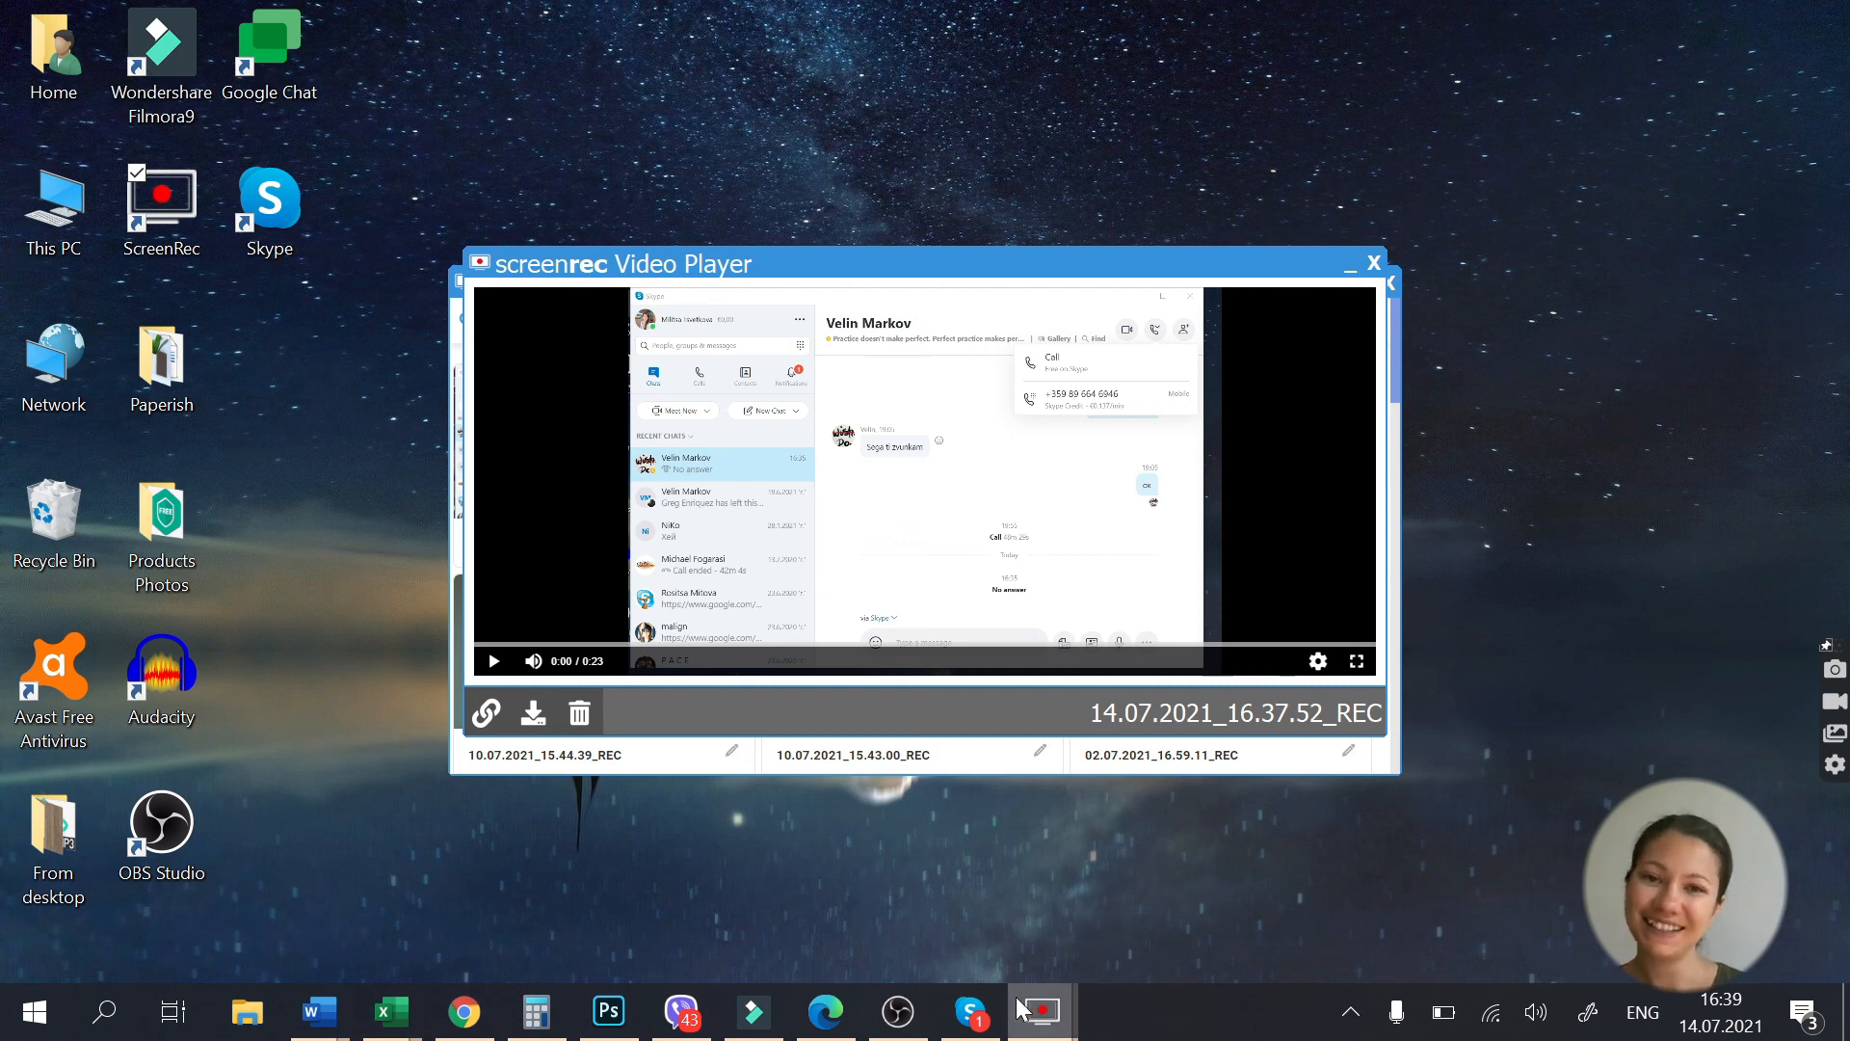
mouse_move(933, 1012)
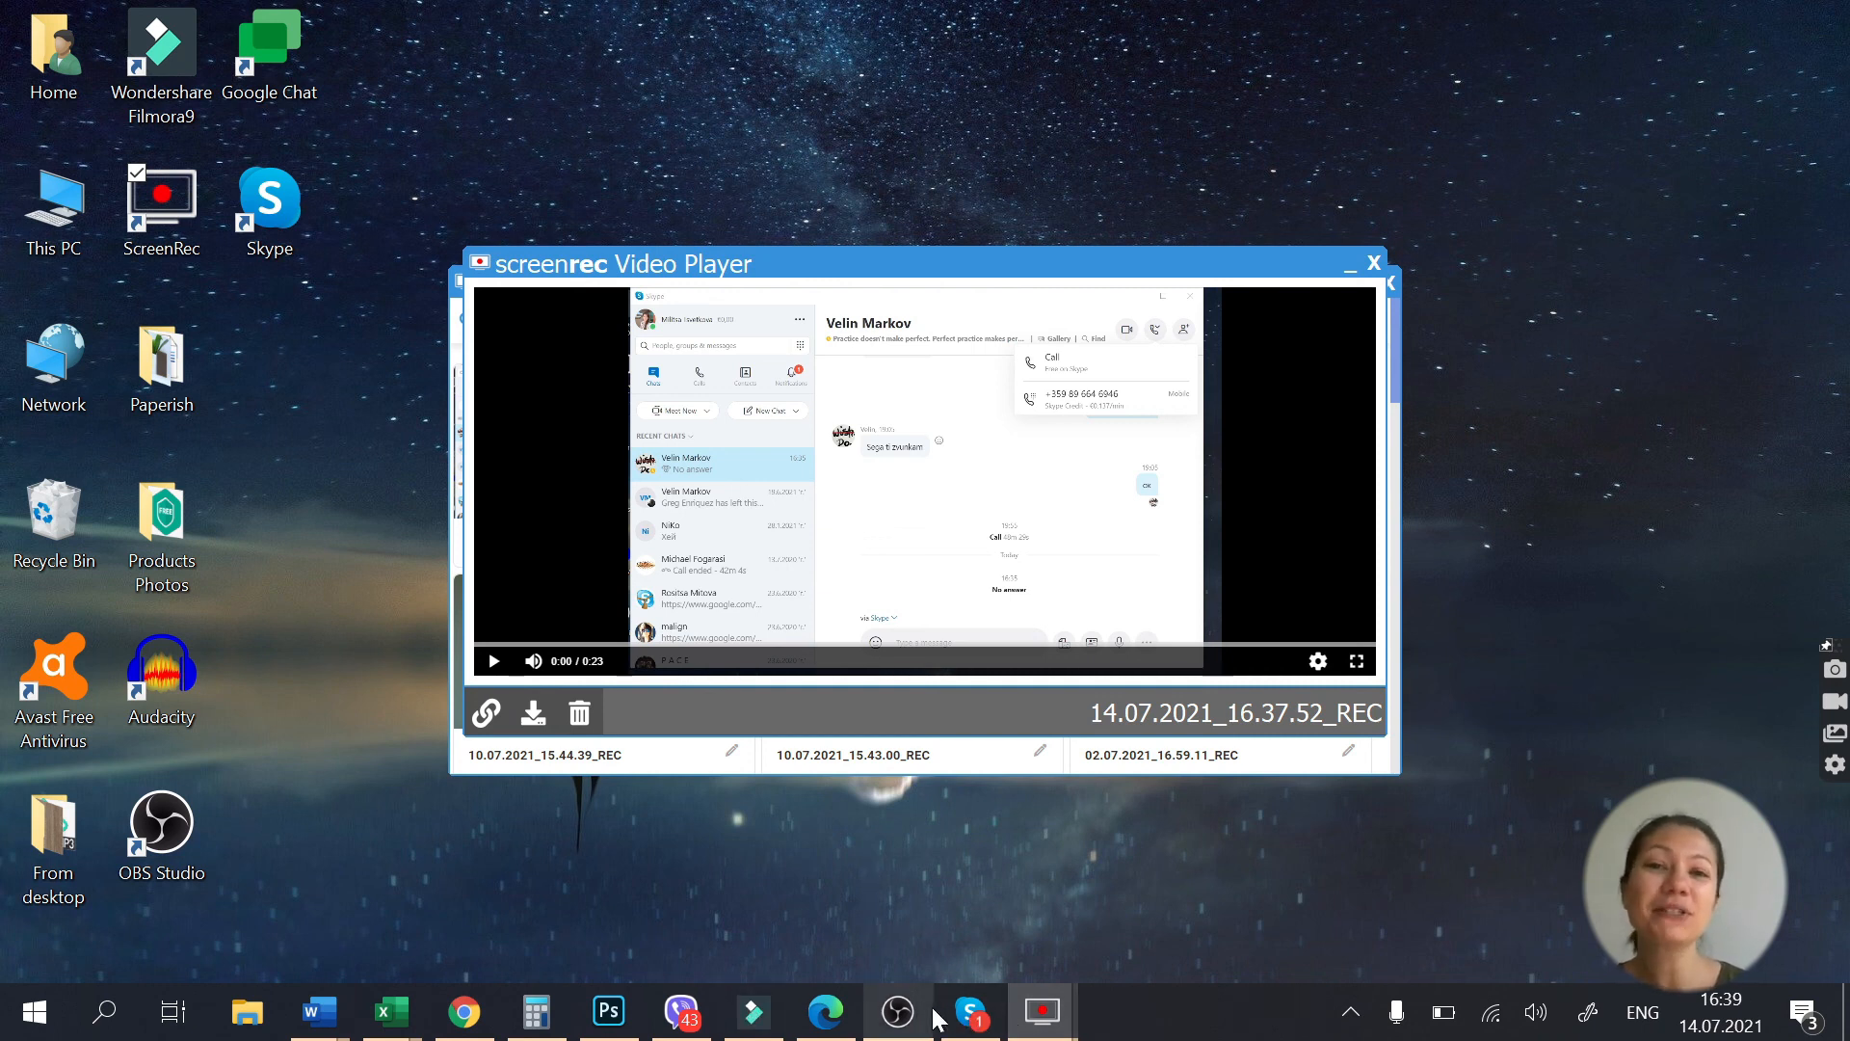